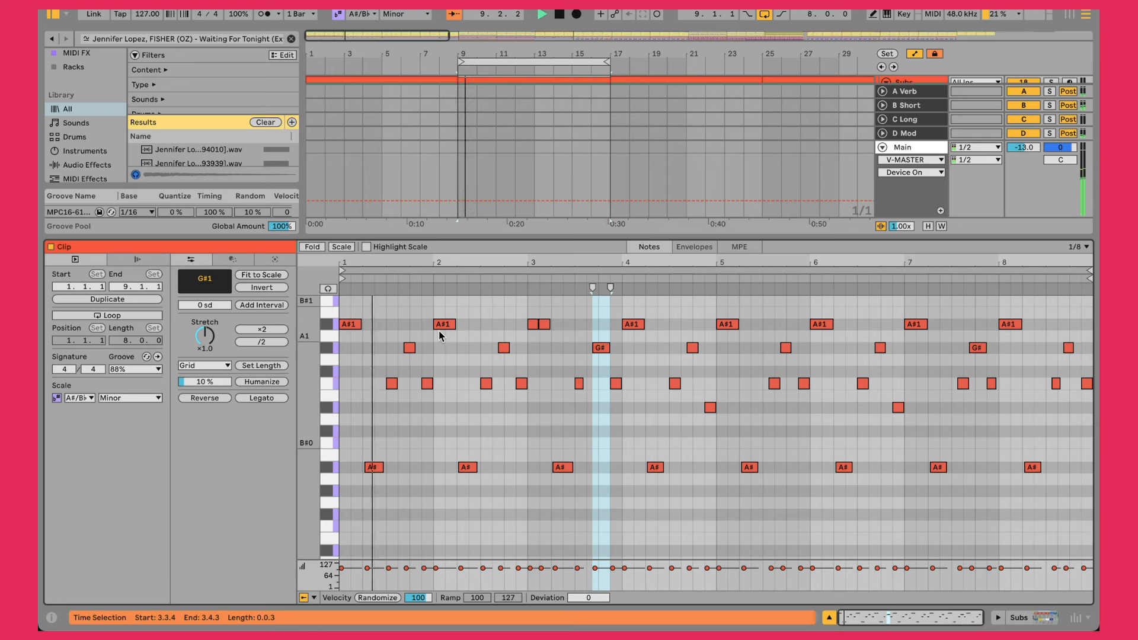
Step: Select the Subs track, review Operator and EQ Eight, then fold the V-Sub 2 rack
left_click(348, 325)
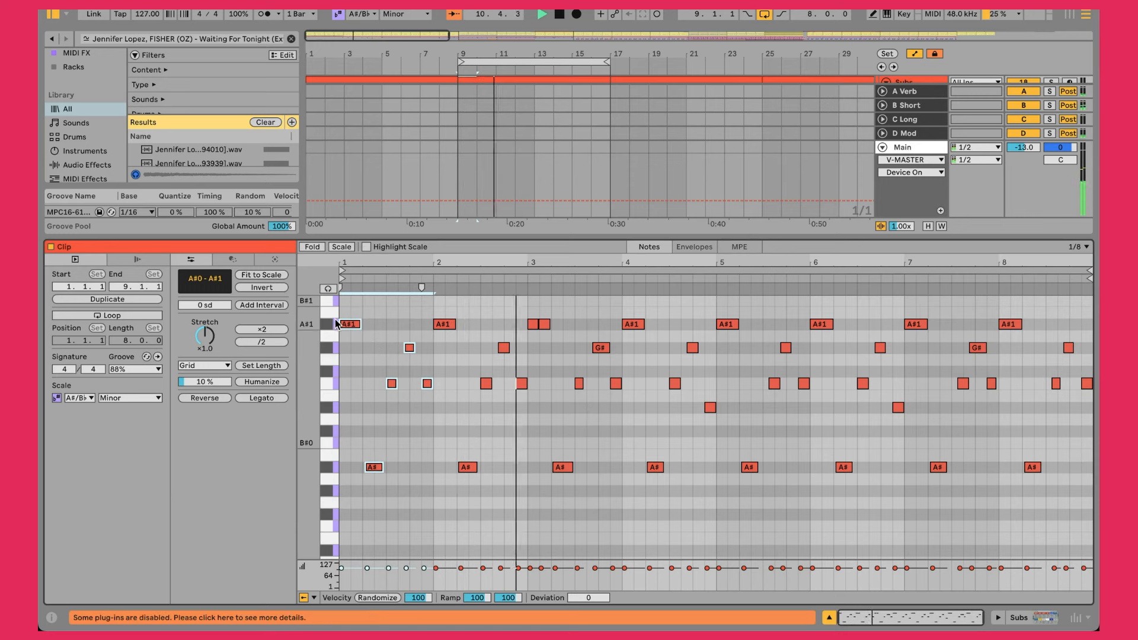
left_click(347, 323)
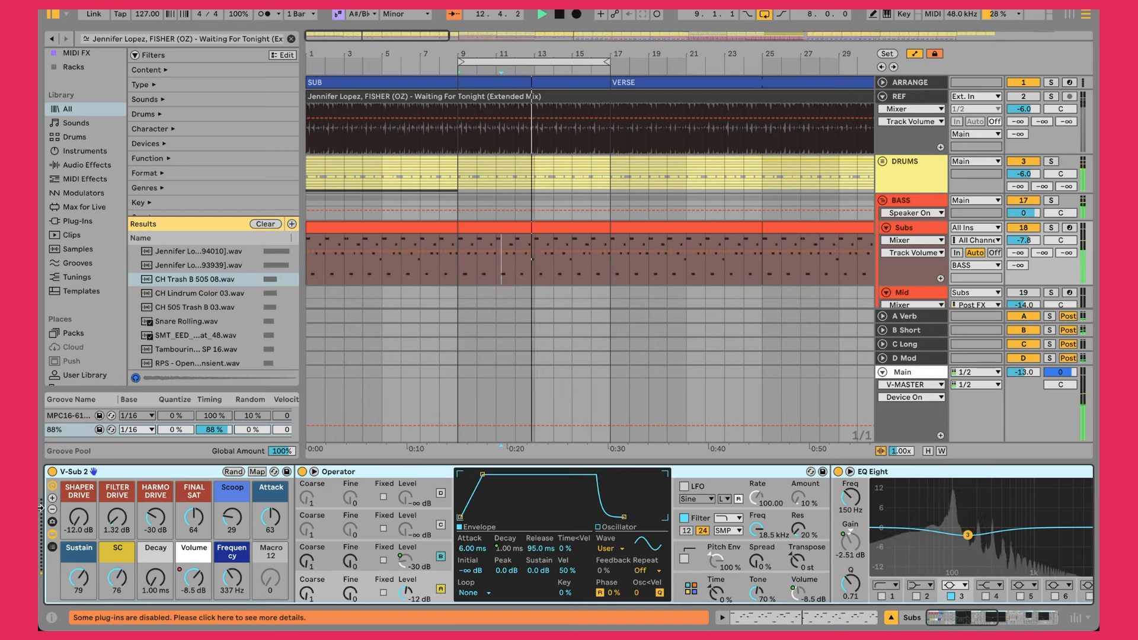
left_click(51, 533)
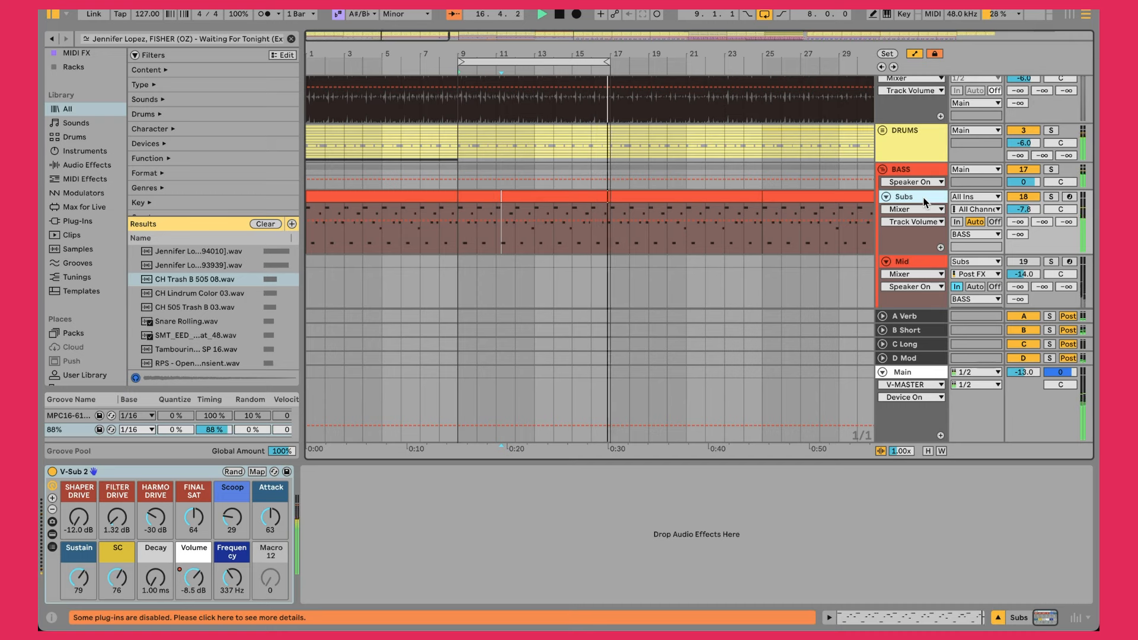
left_click(523, 199)
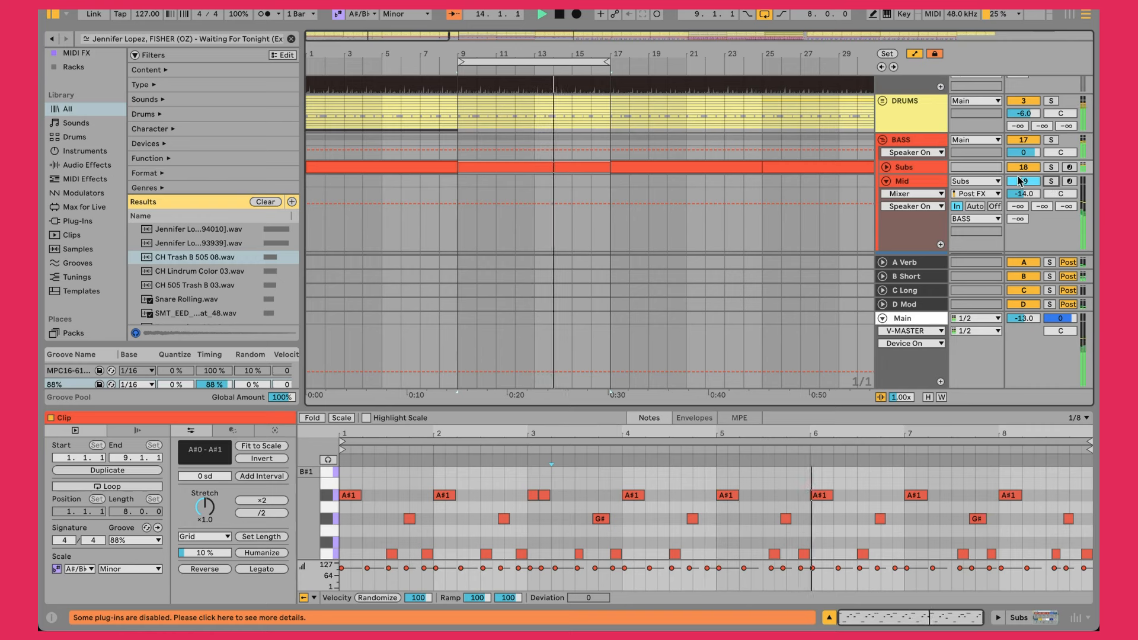
left_click(901, 180)
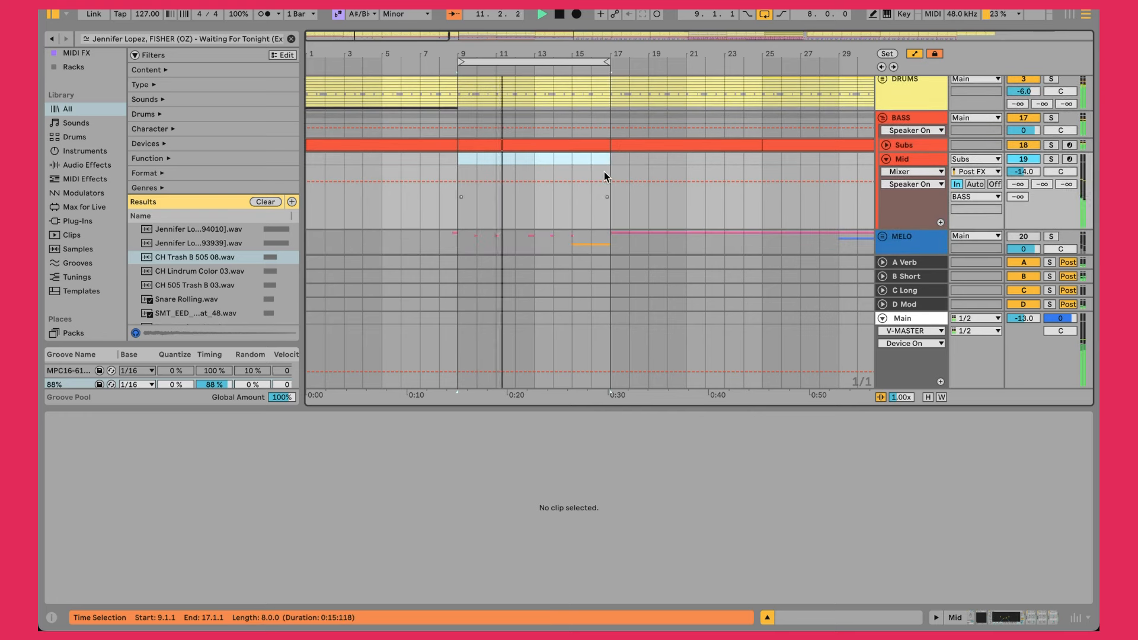
left_click(974, 159)
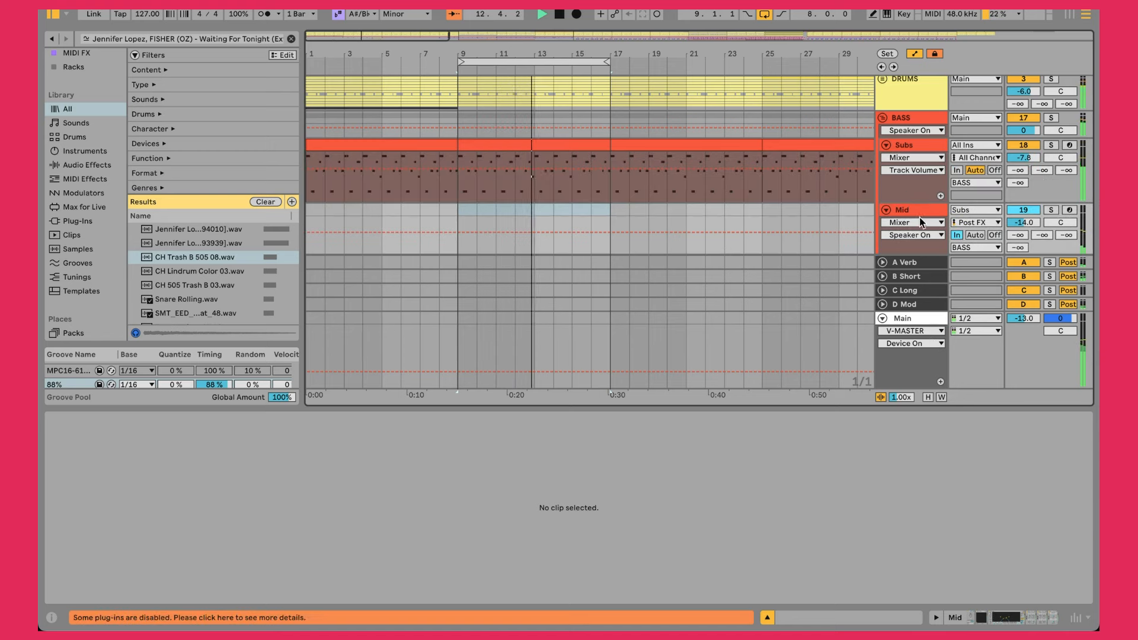
left_click_drag(459, 145, 571, 145)
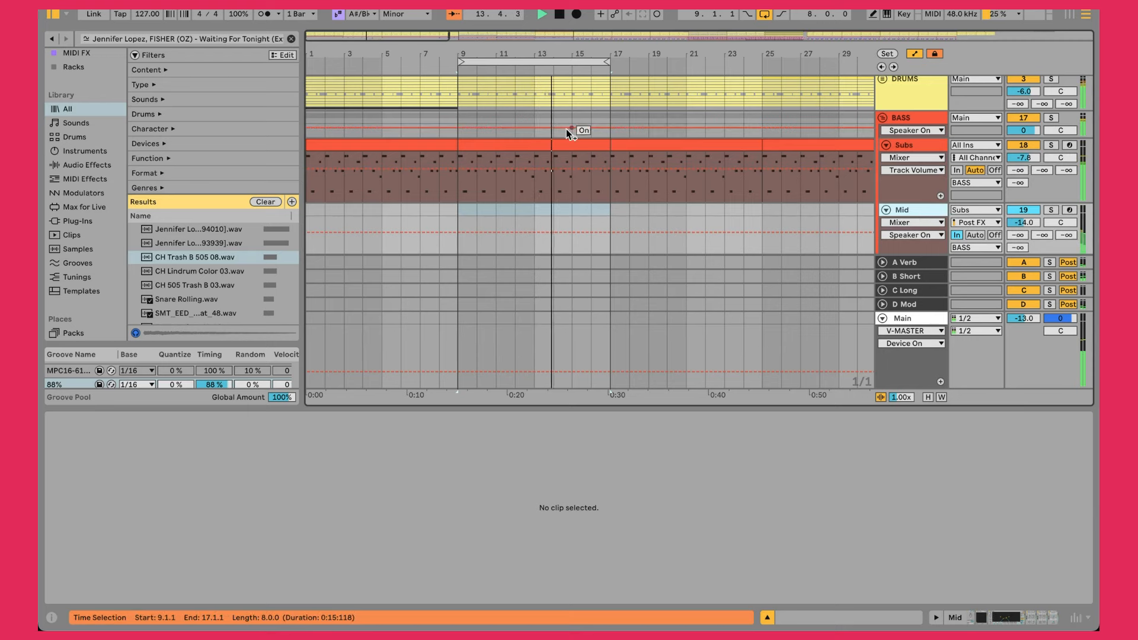
double_click(523, 172)
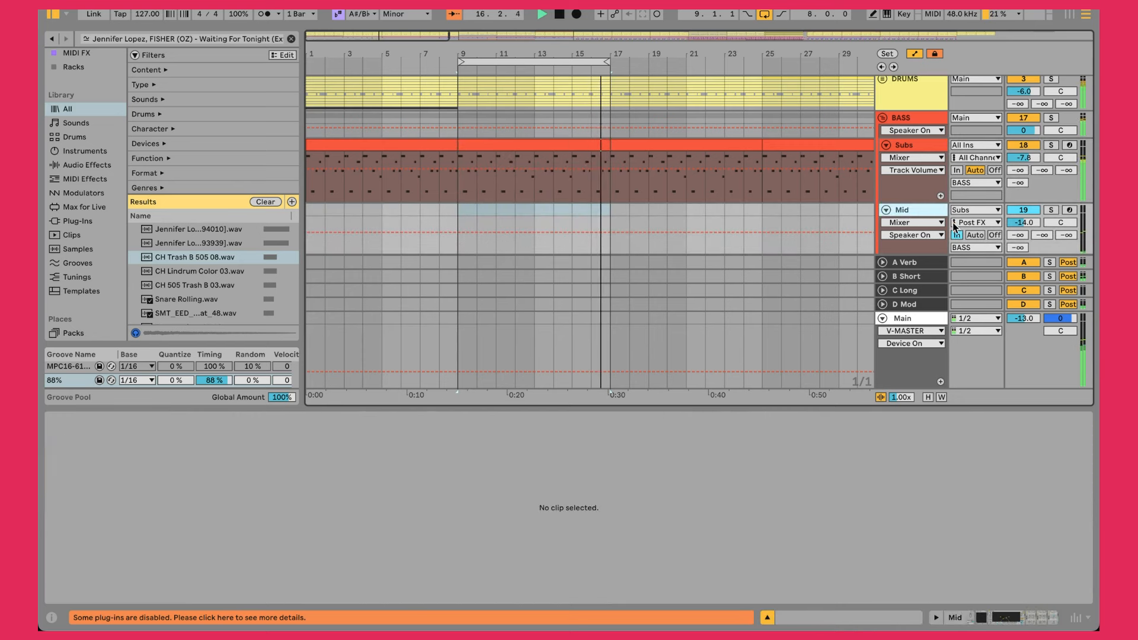
left_click(993, 234)
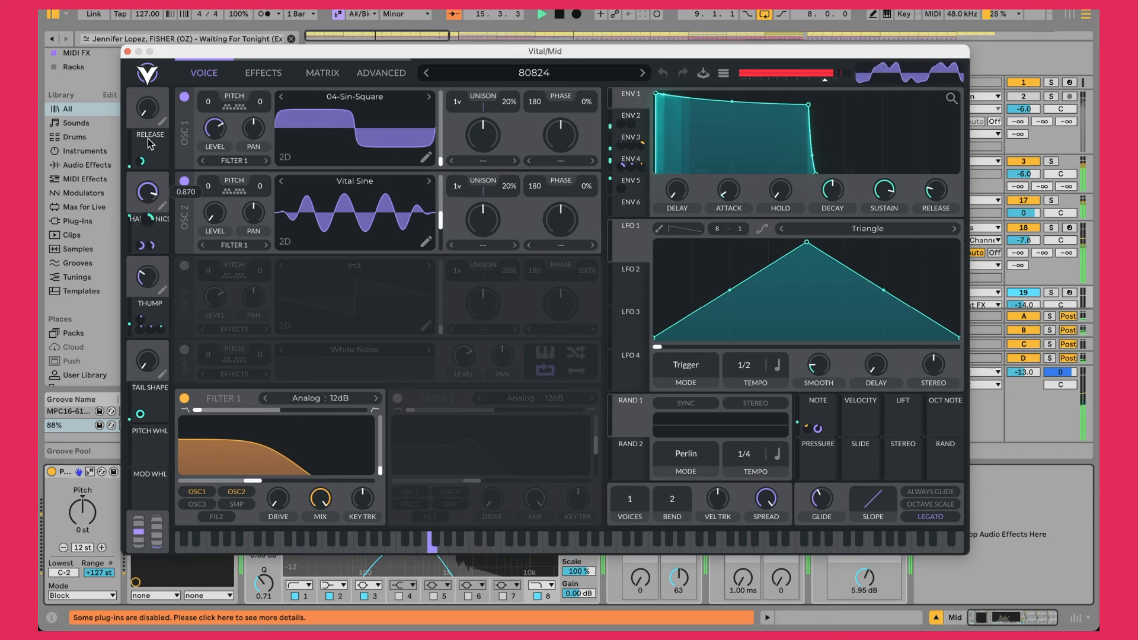
Step: Adjust a control on Vital's Voice page, then close the synth window
left_click_drag(147, 192, 160, 211)
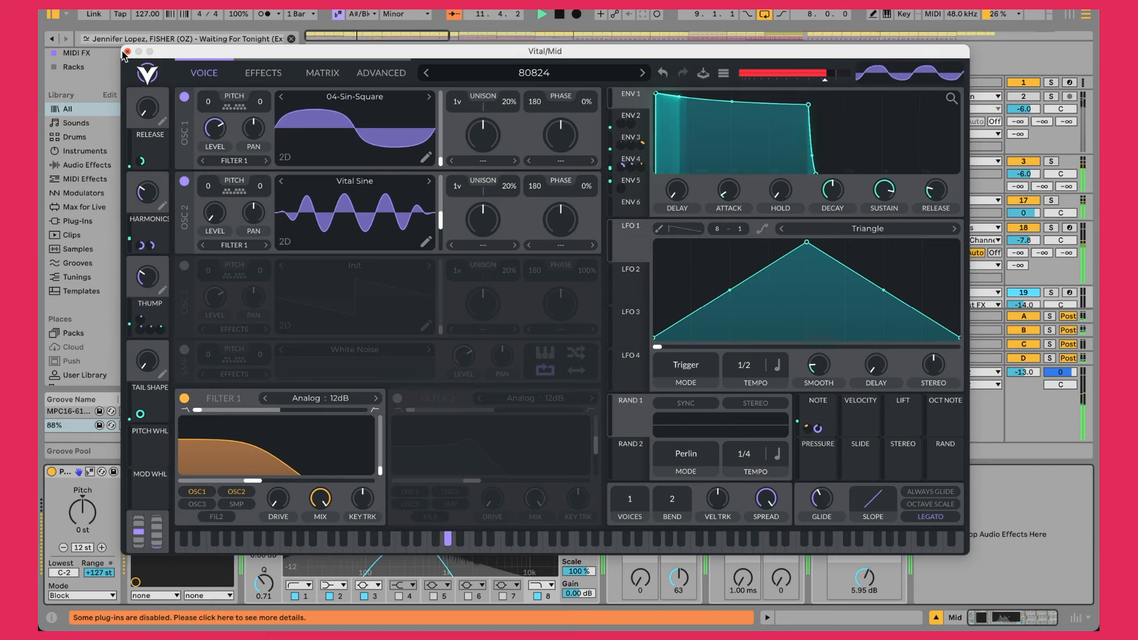
left_click(122, 51)
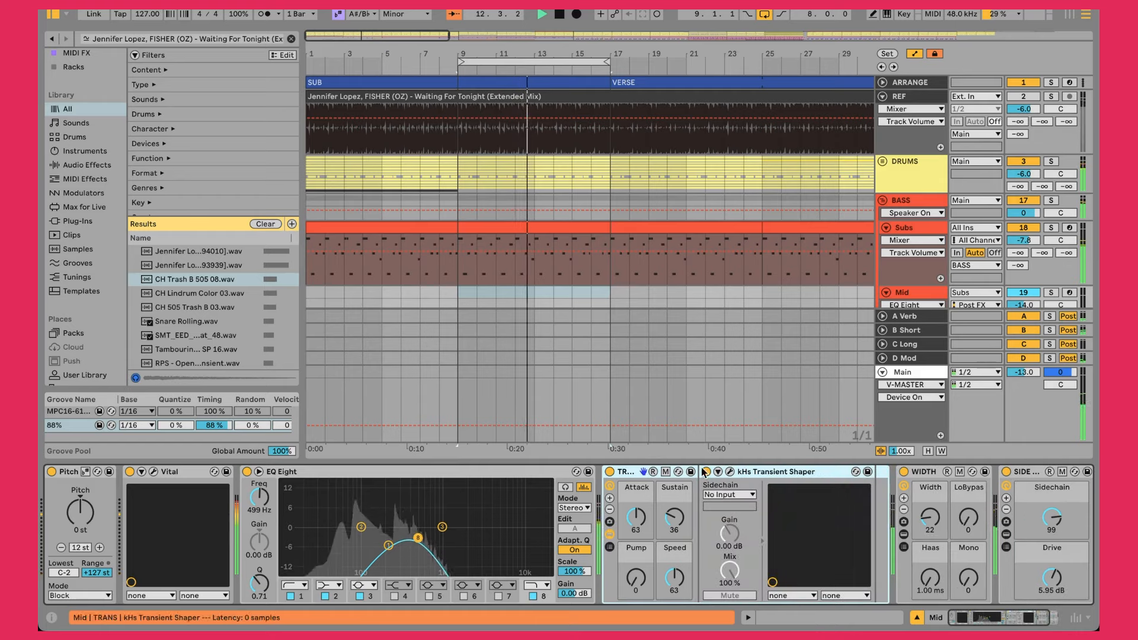
left_click(728, 471)
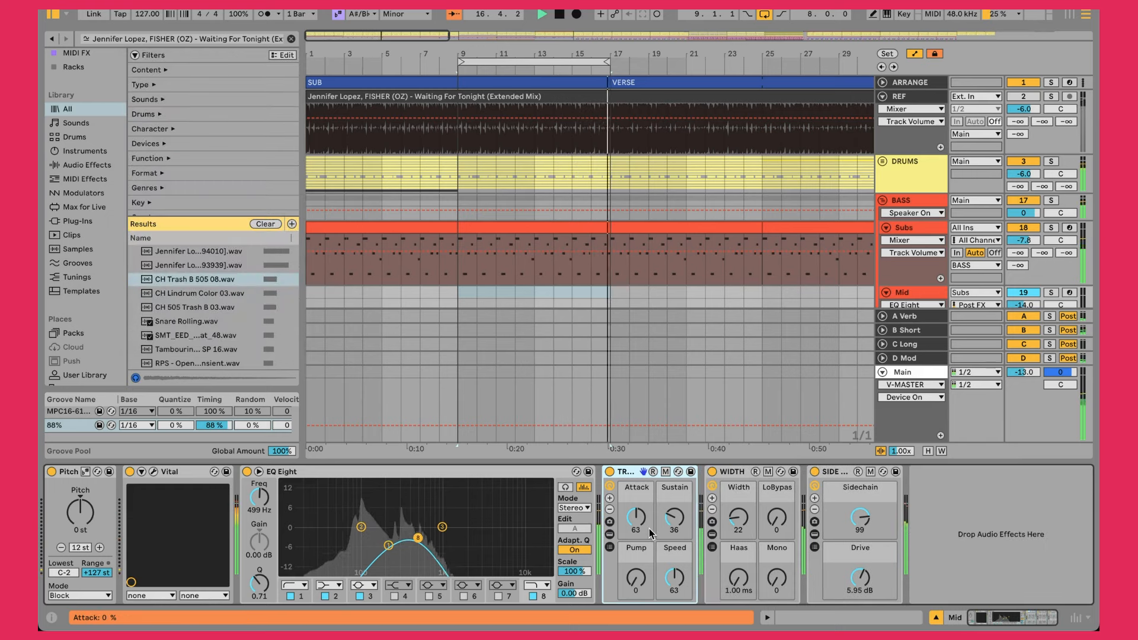
left_click_drag(674, 515, 678, 526)
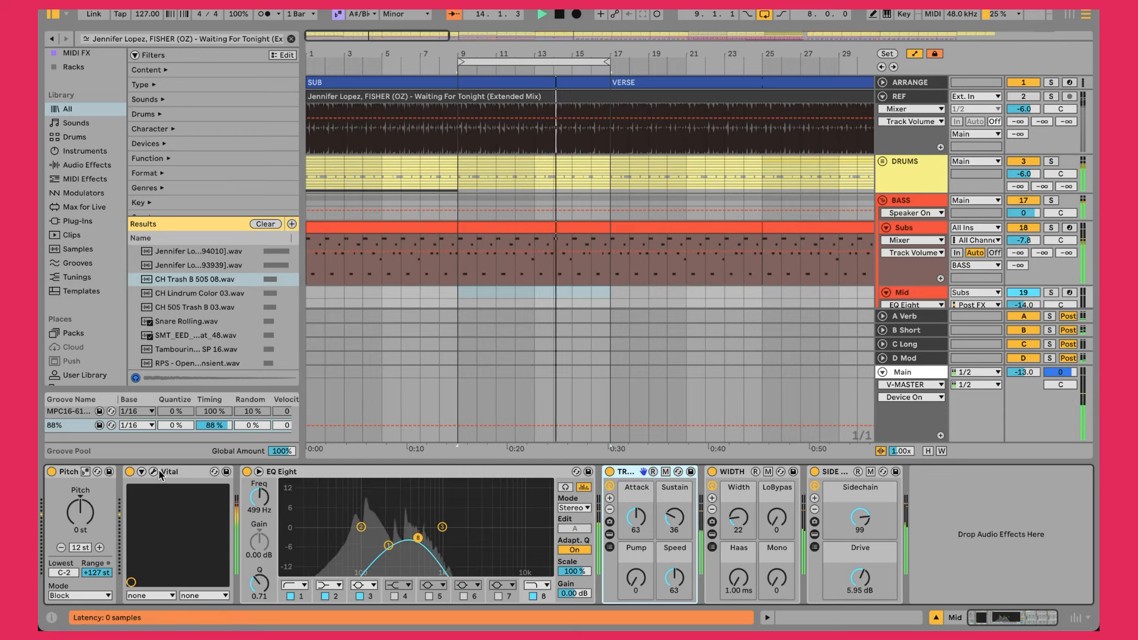
left_click(150, 472)
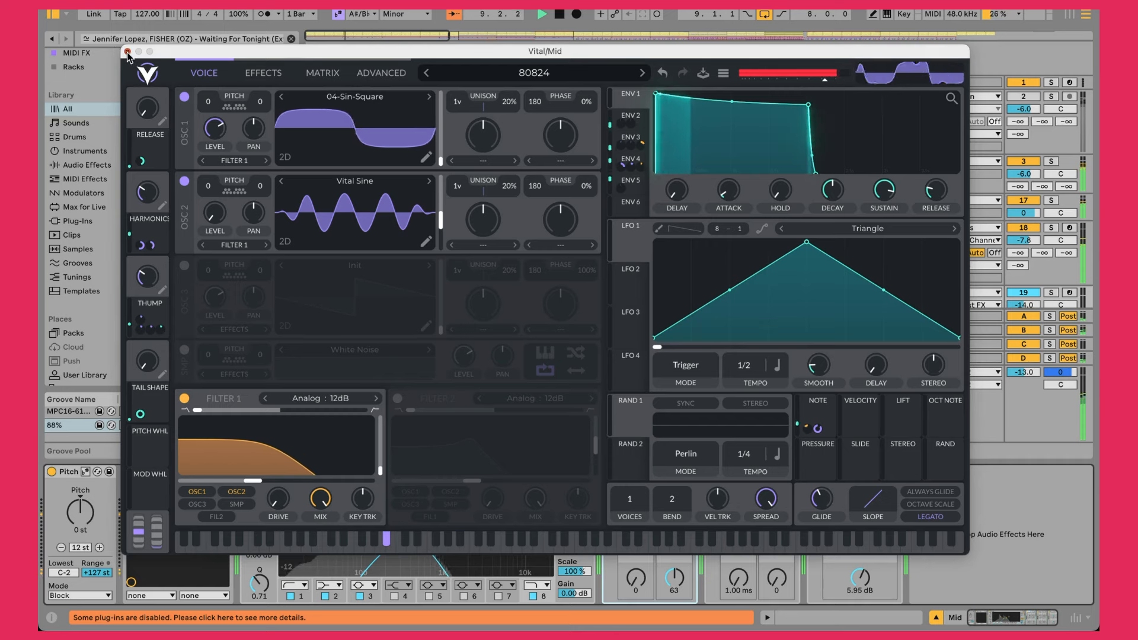
left_click(128, 56)
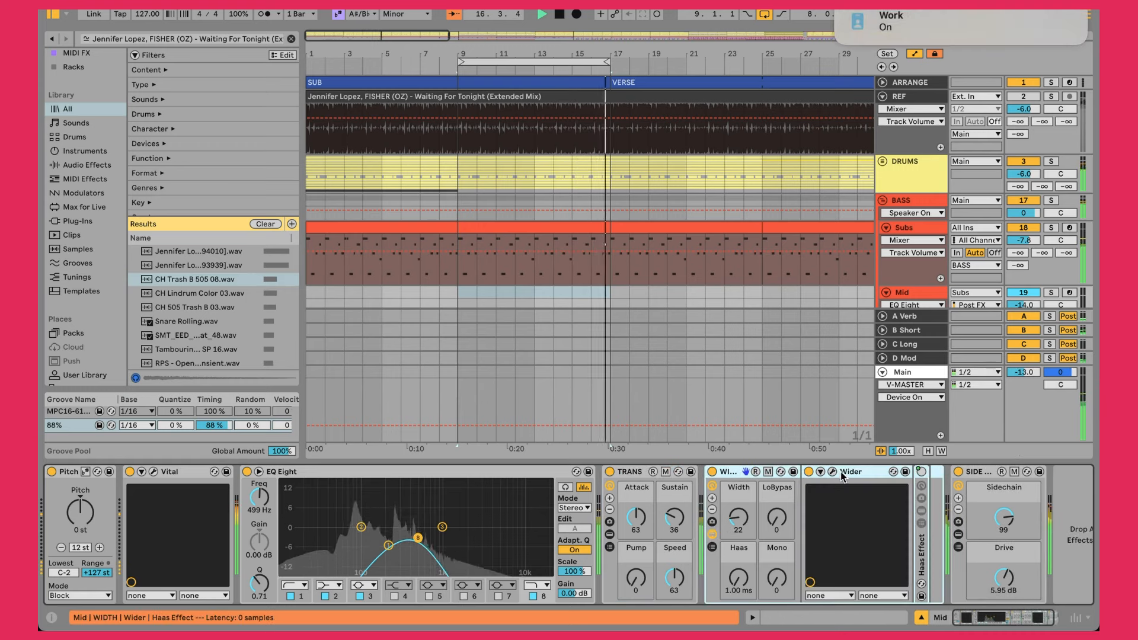
left_click(833, 472)
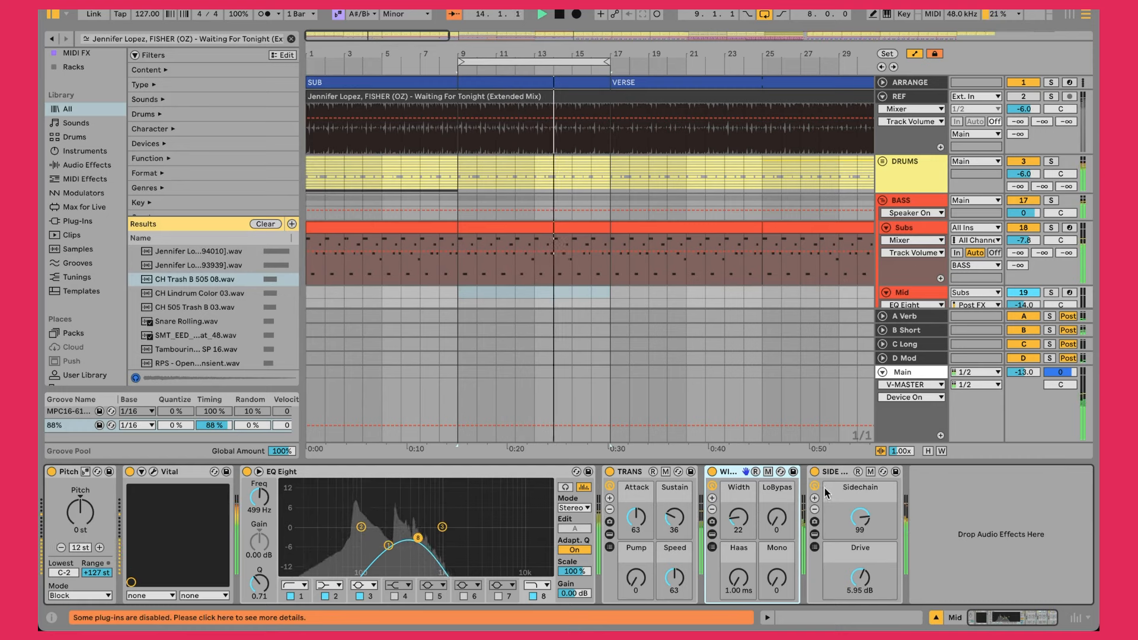
left_click_drag(737, 518, 737, 523)
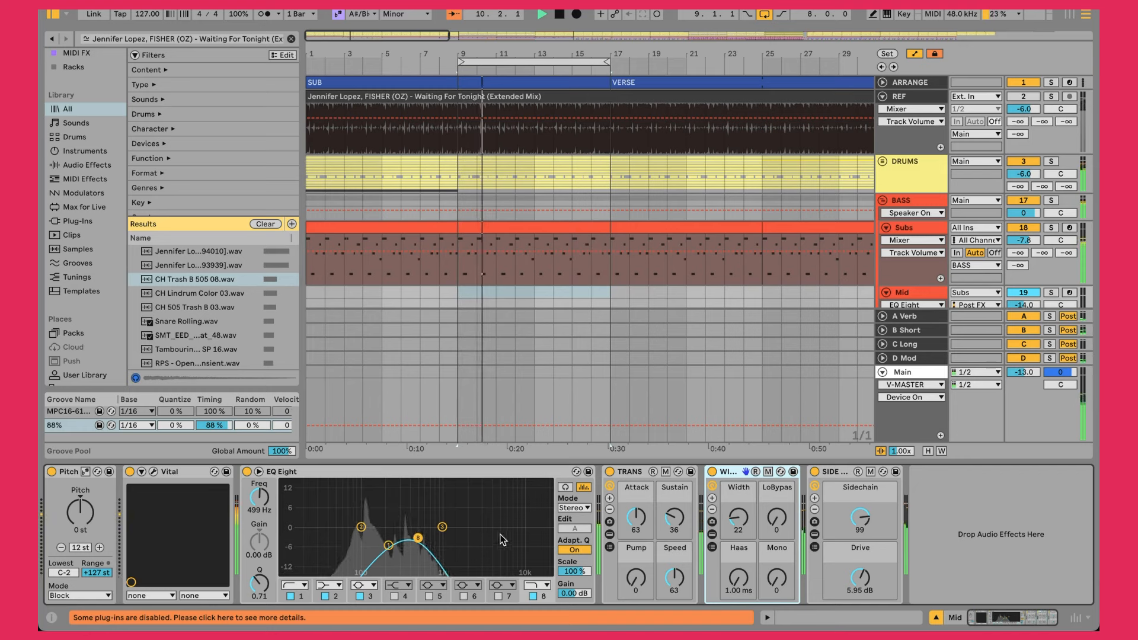
left_click_drag(738, 523, 748, 533)
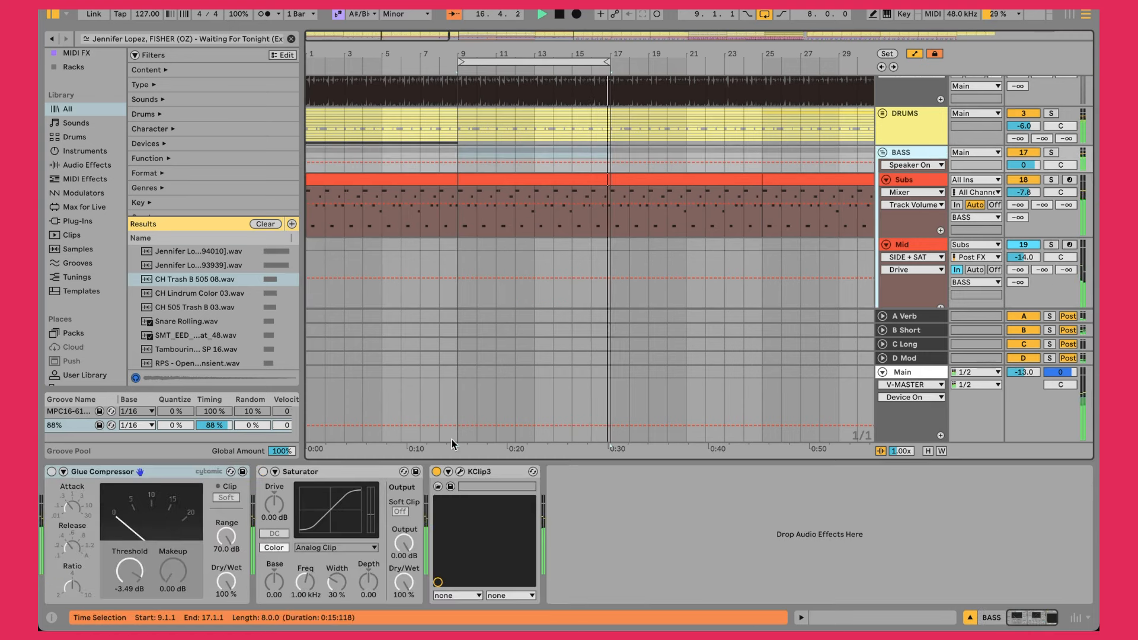
Step: Set the arrangement playback start, then close the KClip clipper window
left_click(459, 473)
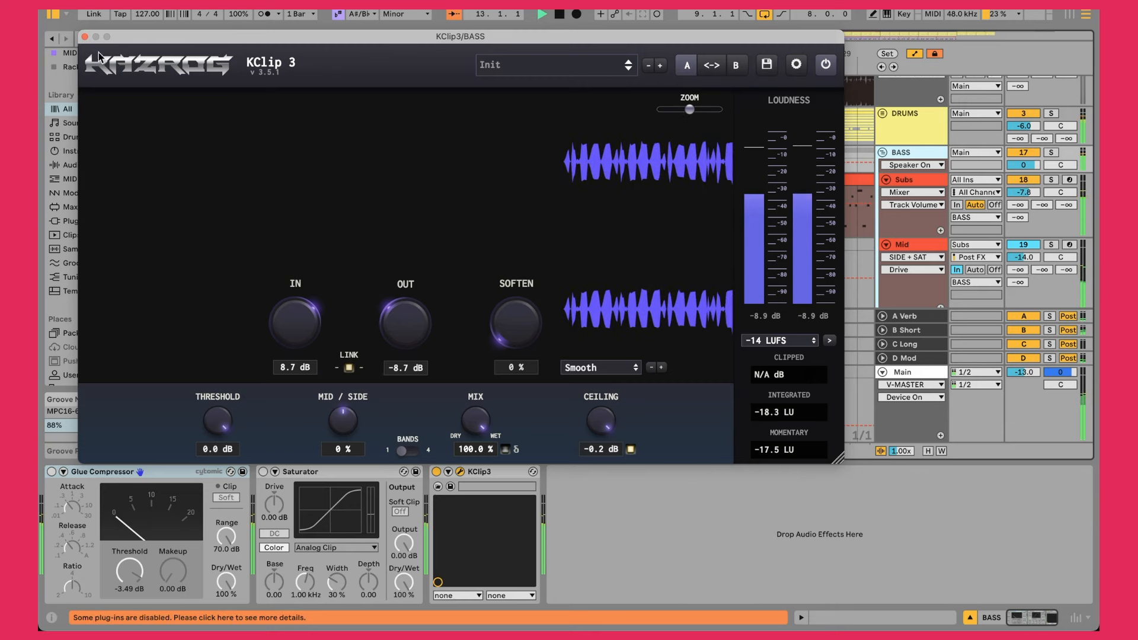
left_click(86, 37)
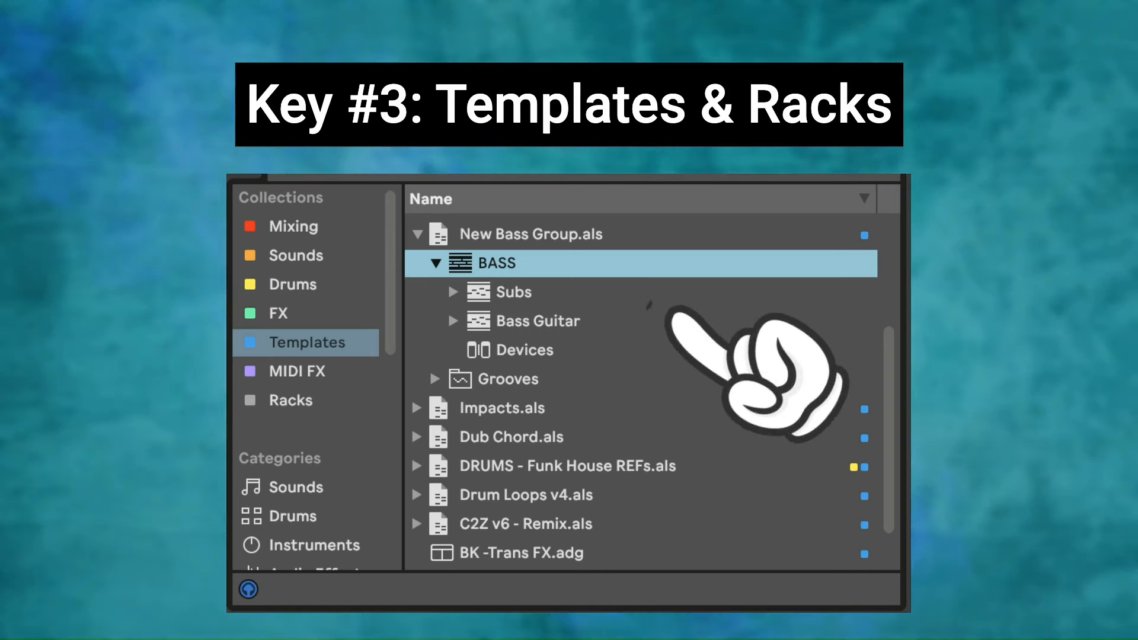
mouse_move(762, 370)
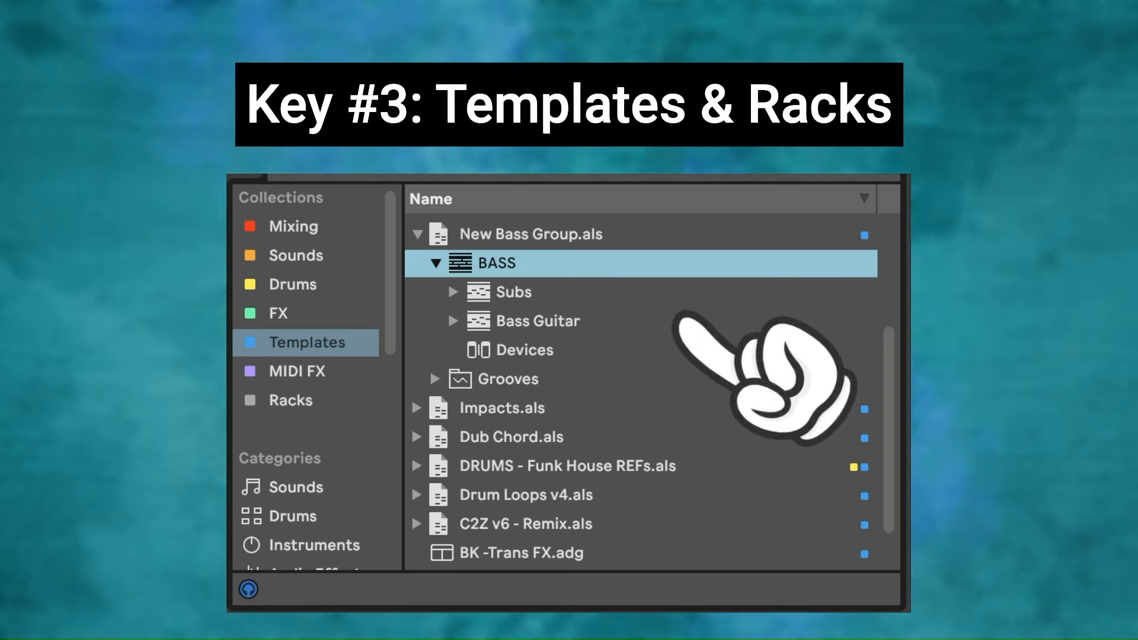
mouse_move(725, 363)
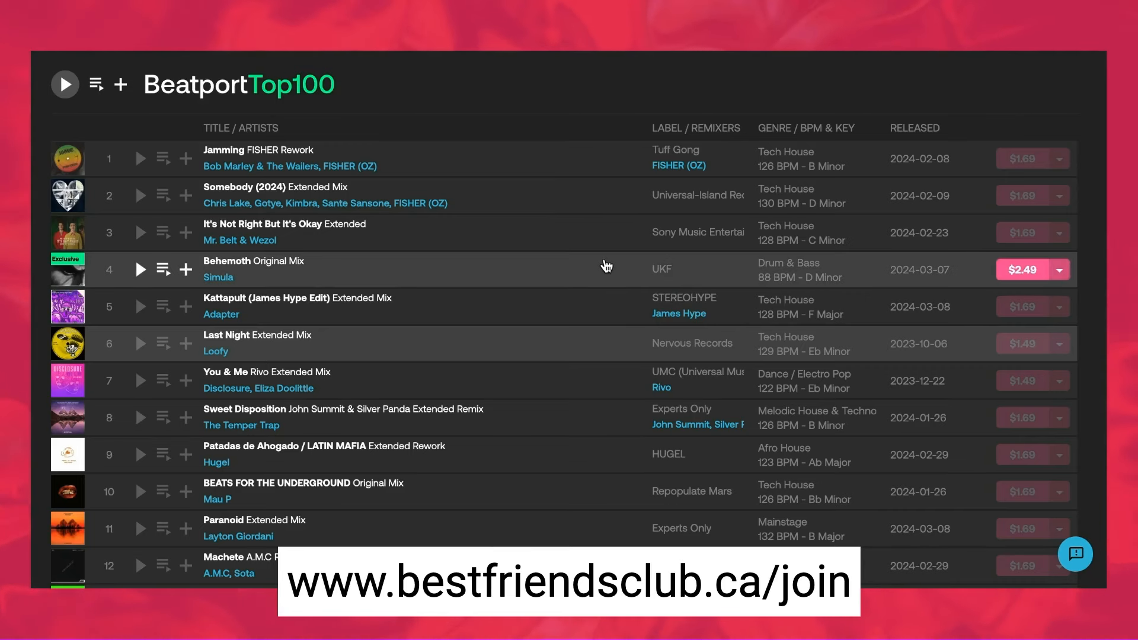
Step: Scroll down the Top 100 chart and open the Ultimate Song Finishing Toolkit page
scroll("down", 3)
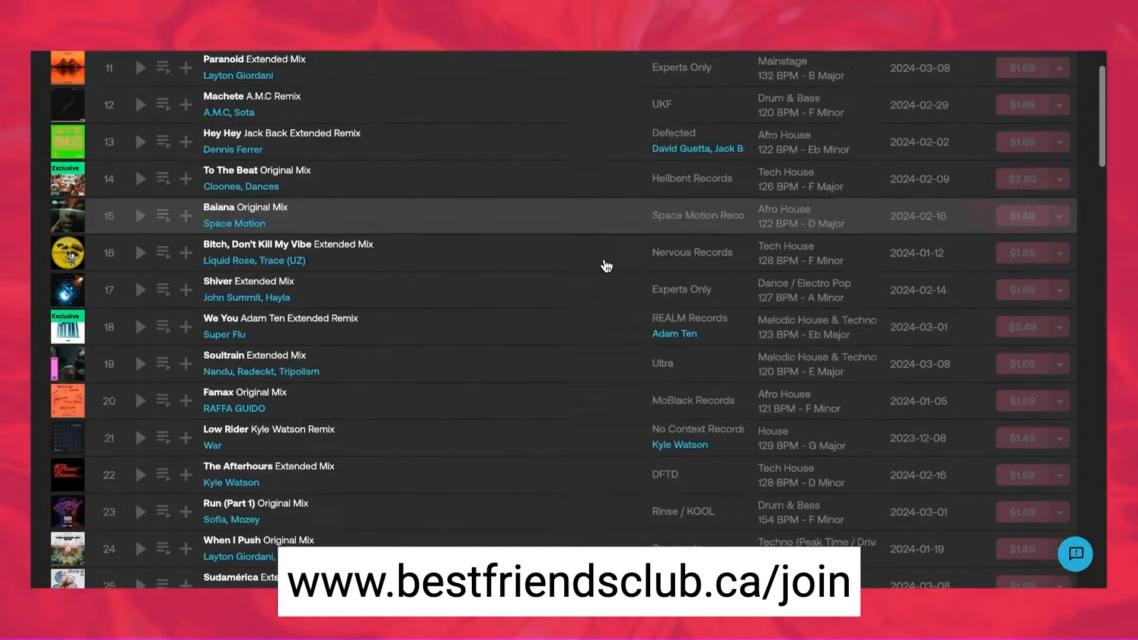
scroll("down", 3)
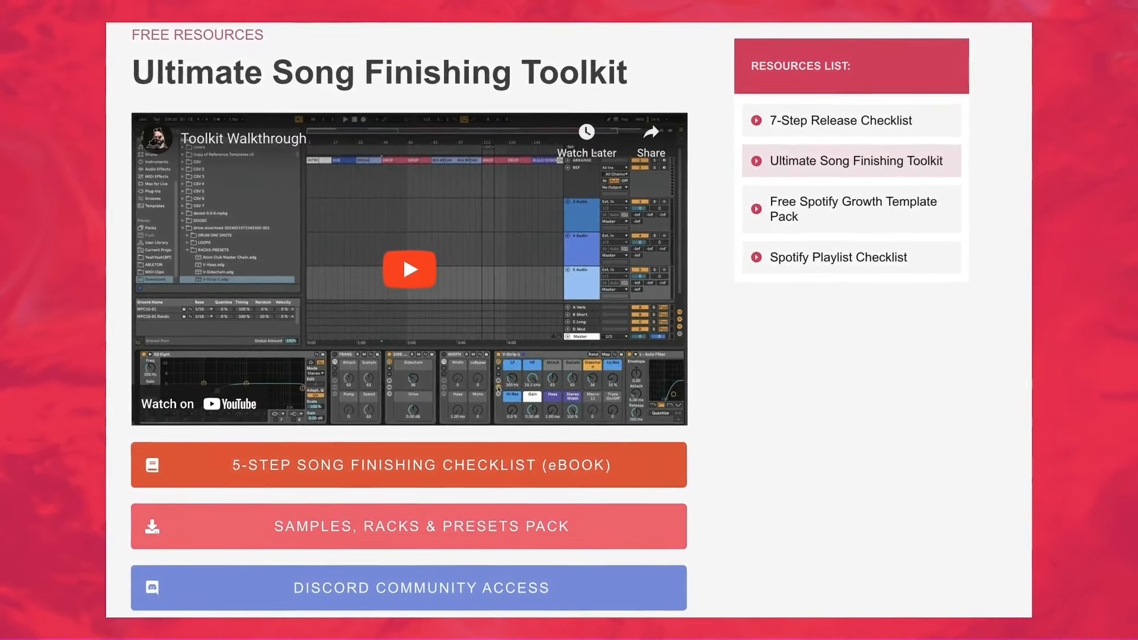
left_click(409, 269)
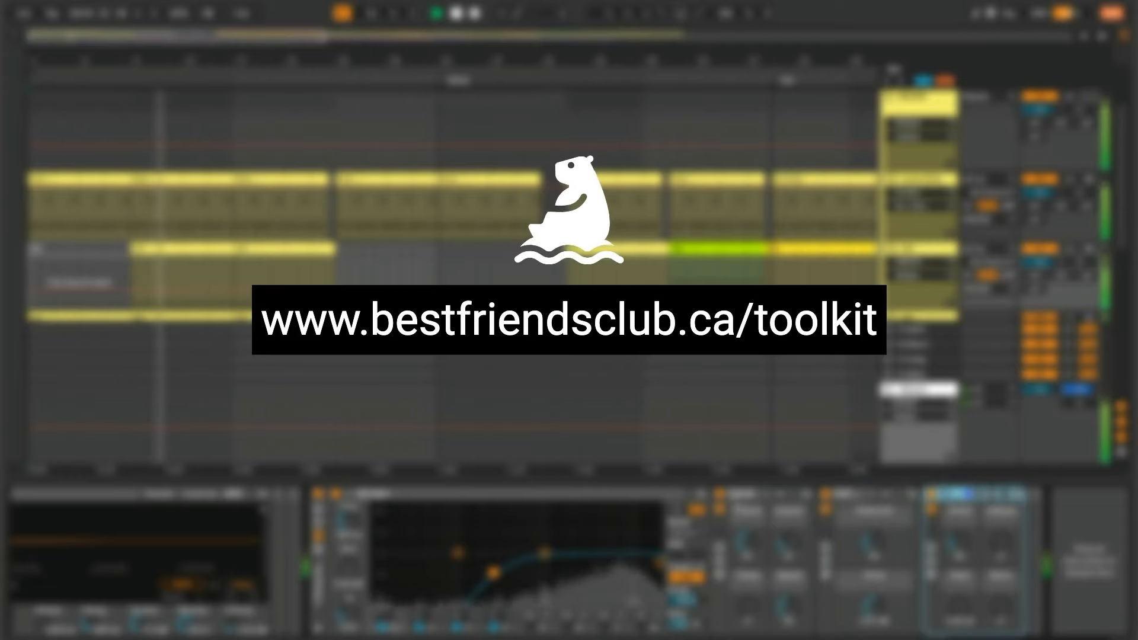